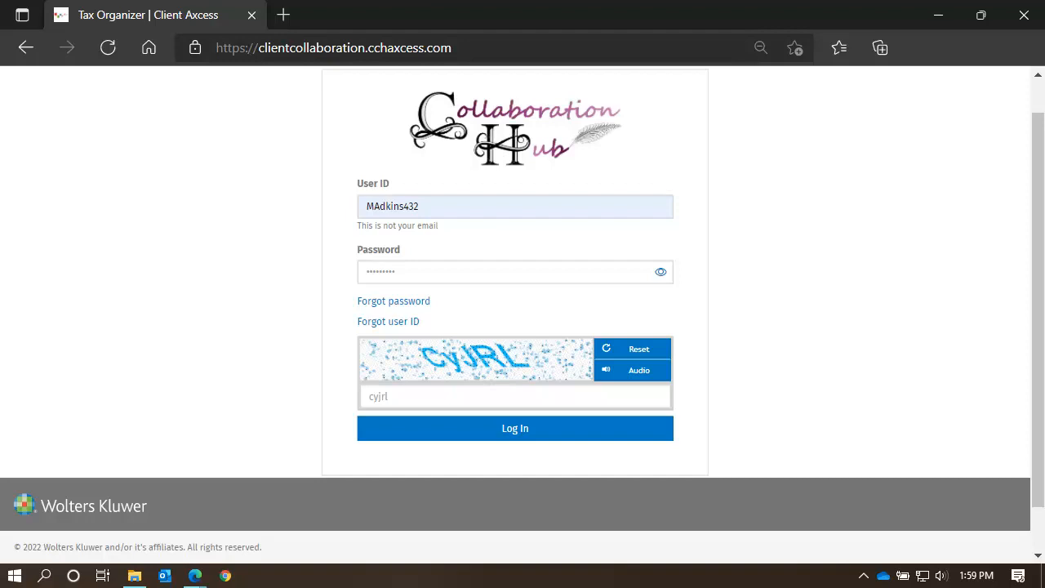
Log in to the Collaboration Hub to reach the dashboard listing three 2021 tax returns.
left_click(514, 428)
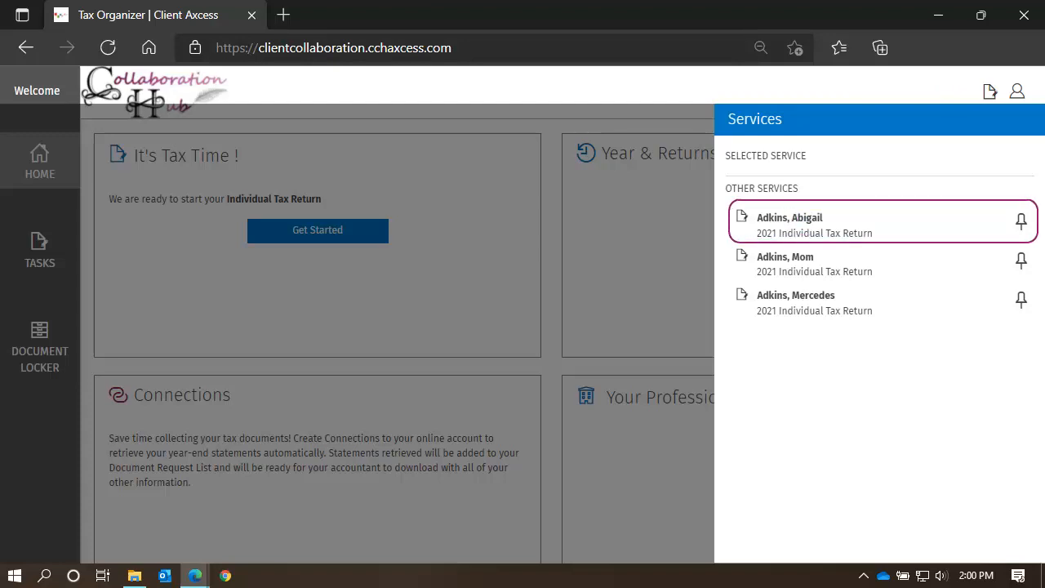
left_click(878, 220)
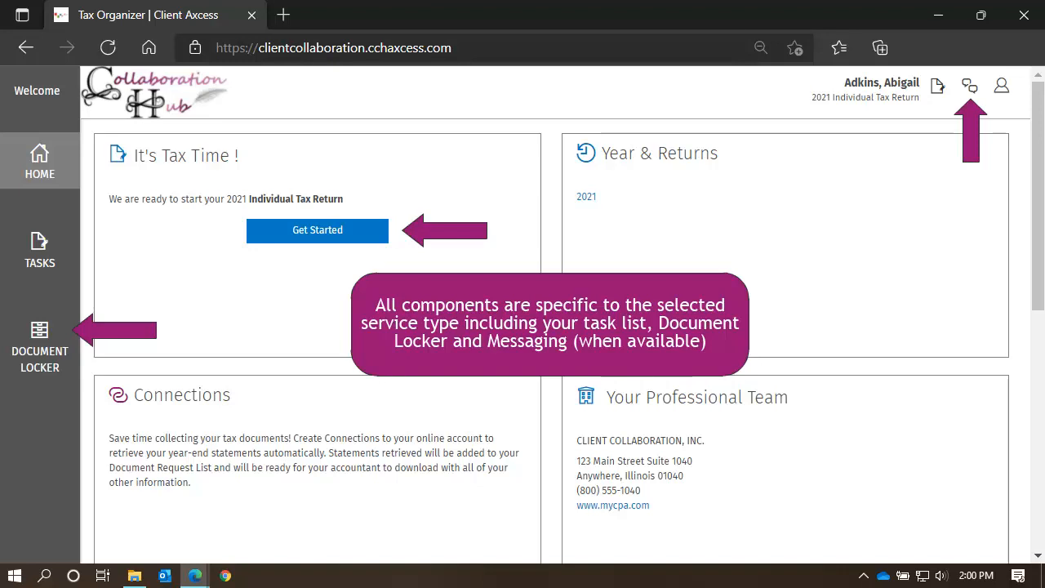
View Abigail's 2021 return task list and bring up the Services list.
left_click(317, 230)
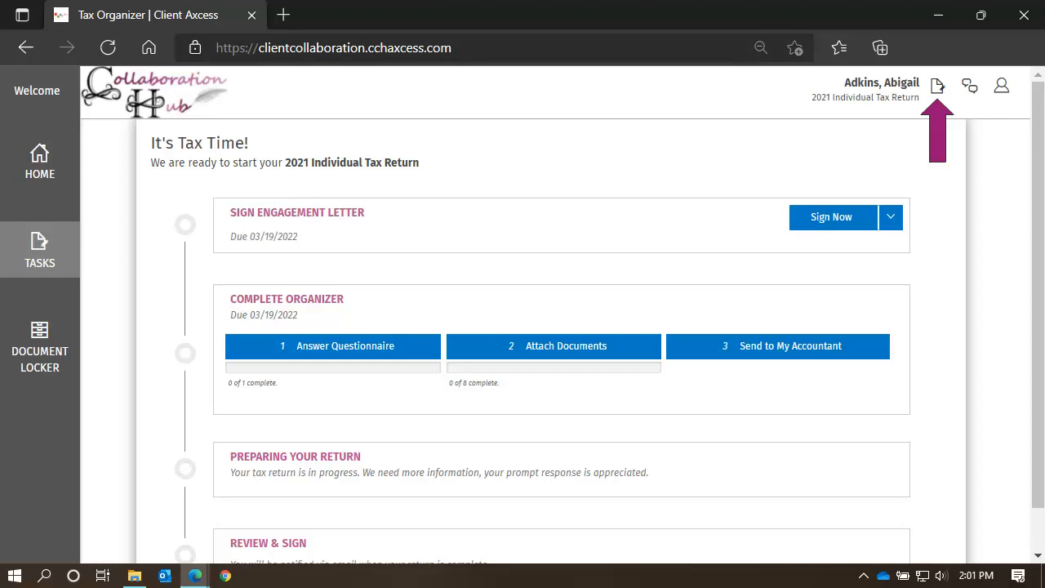
left_click(936, 86)
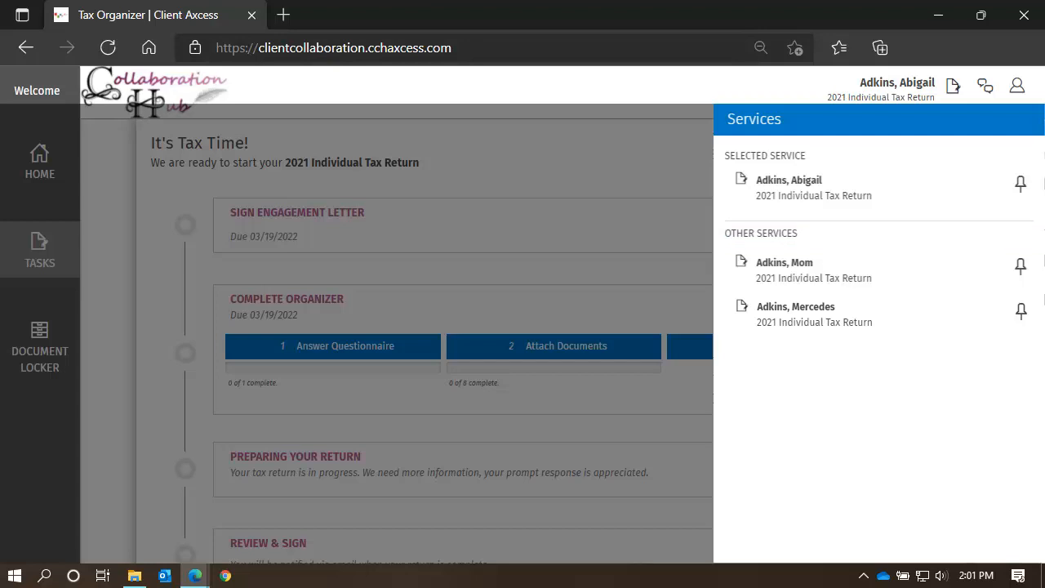
left_click(795, 306)
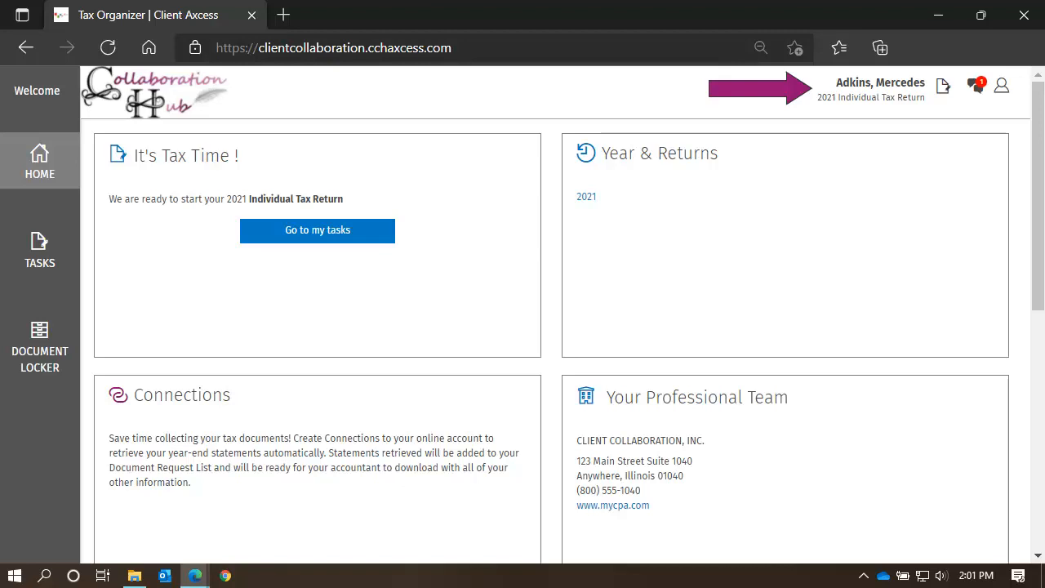
left_click(317, 230)
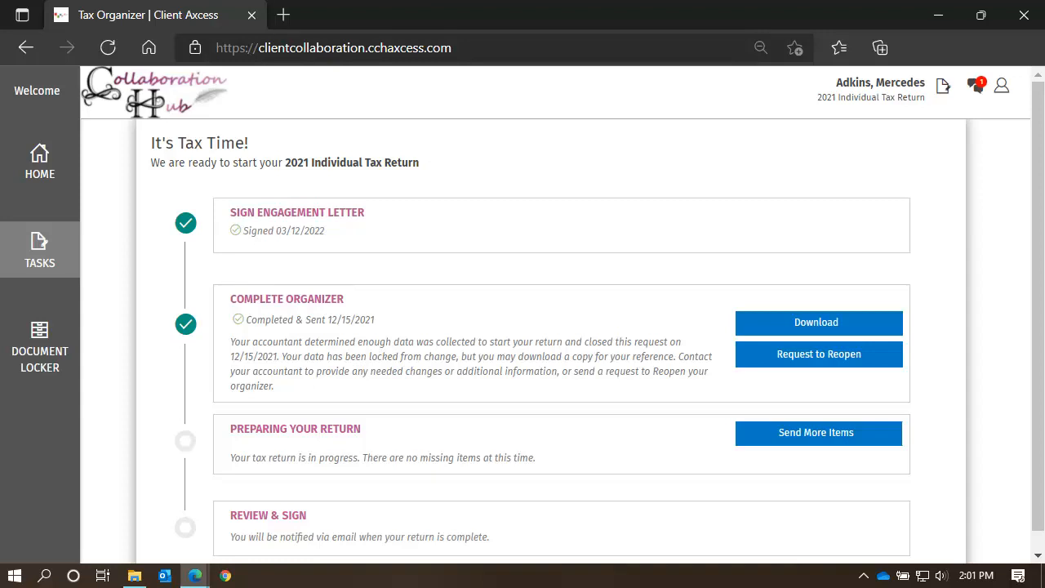
left_click(958, 85)
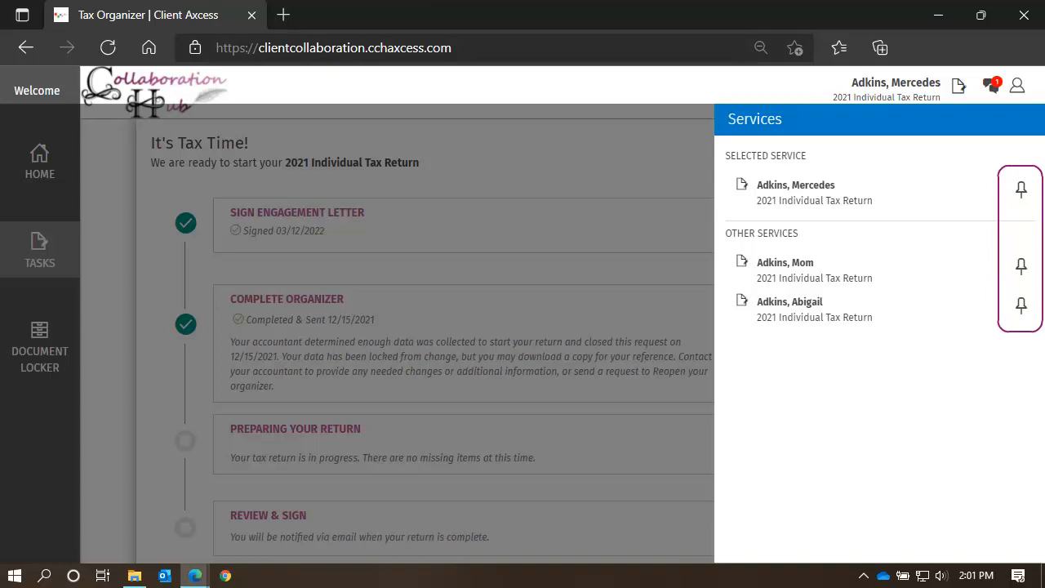
left_click(1020, 189)
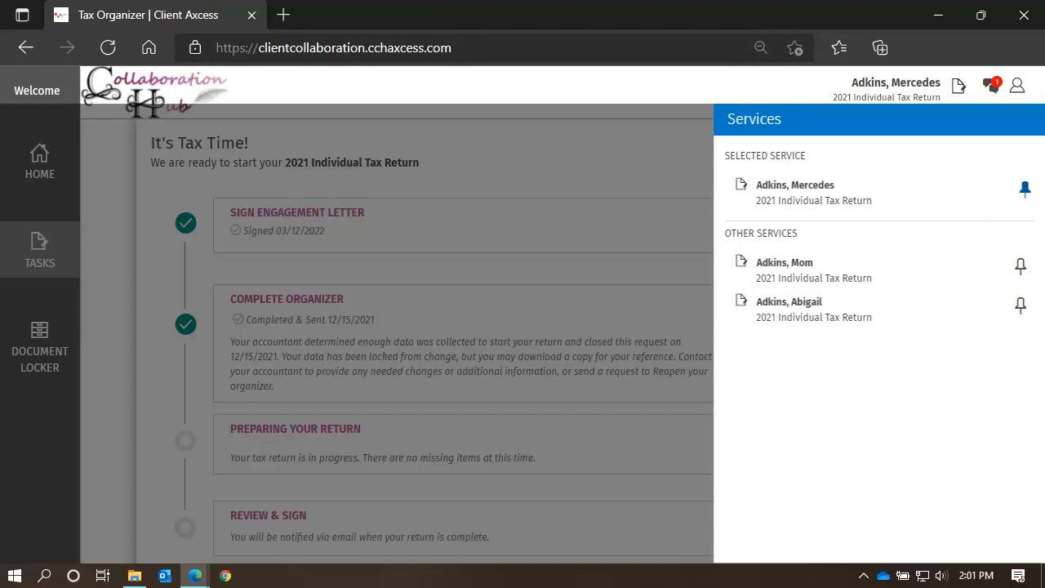